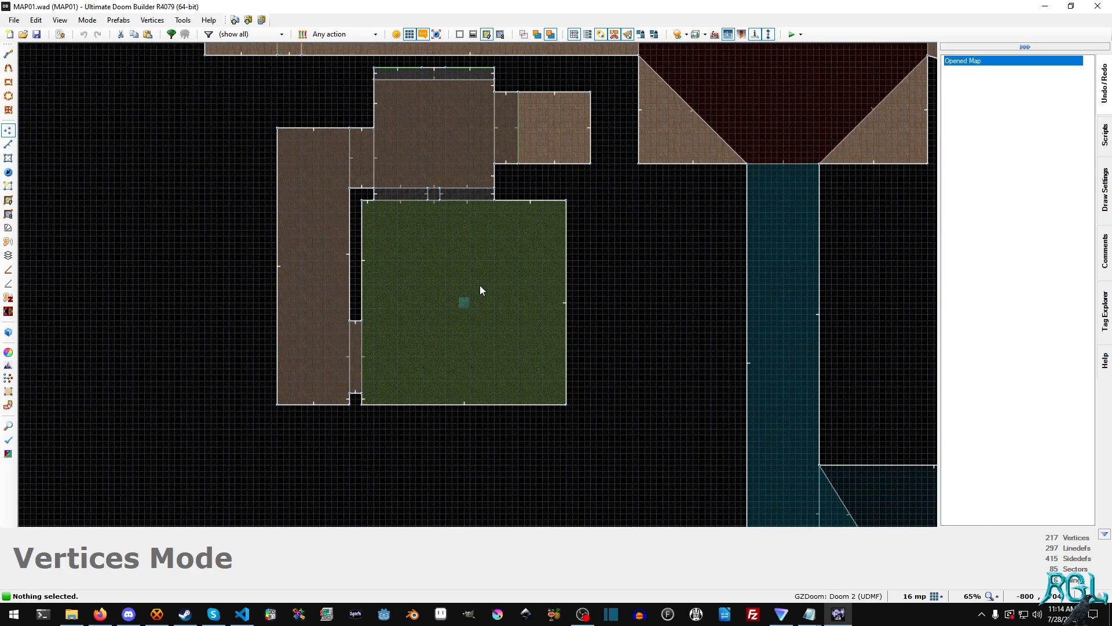
pyautogui.moveTo(540, 288)
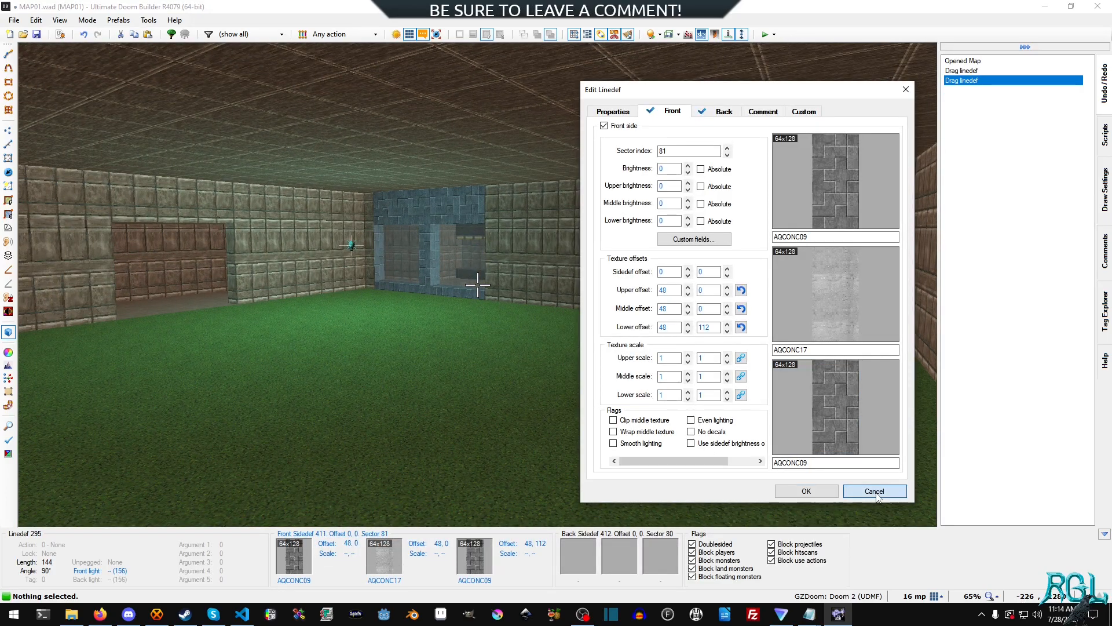
# - Dismiss the Edit Linedef dialog, leaving the enlarged grass sector's walls unchanged
pyautogui.click(875, 491)
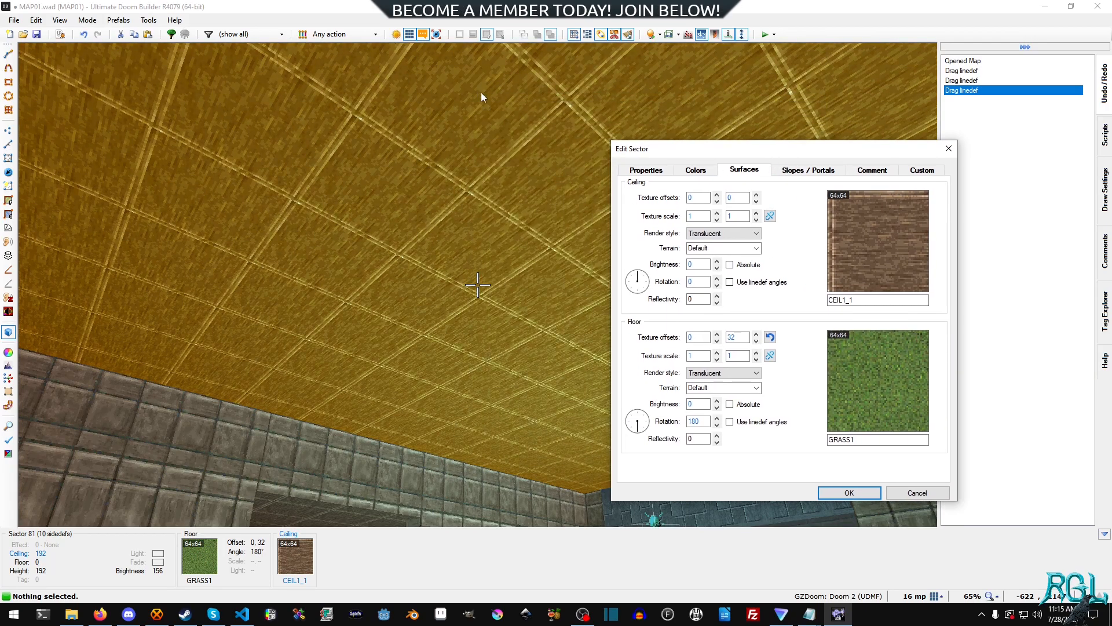
# - Browse flats for the sector's ceiling and filter the list to 'SKY'
pyautogui.click(878, 240)
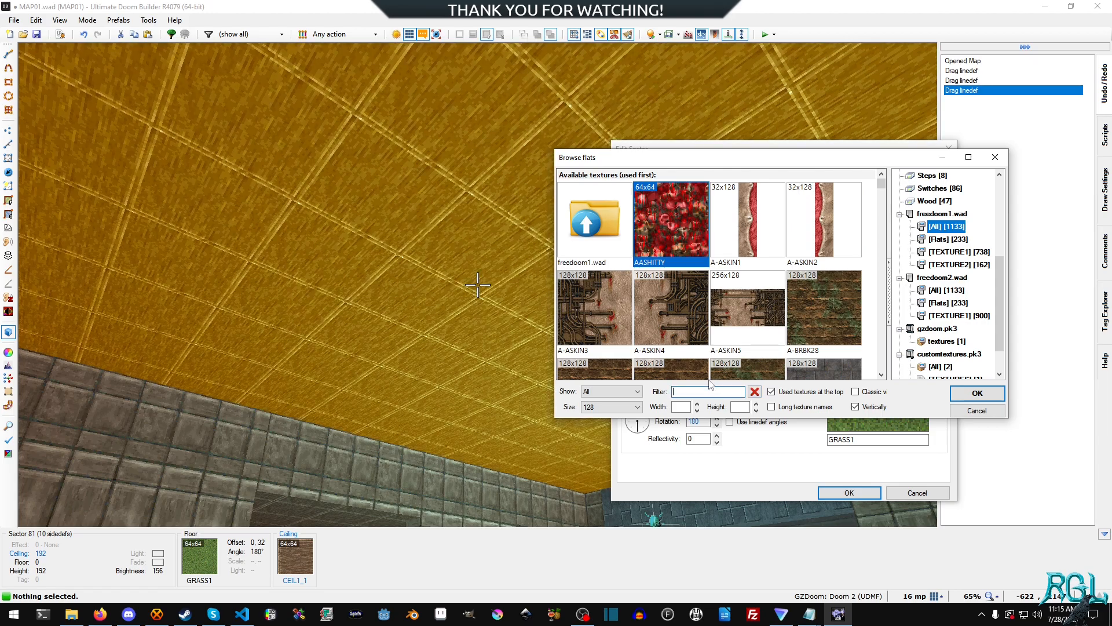
pyautogui.write('SKY')
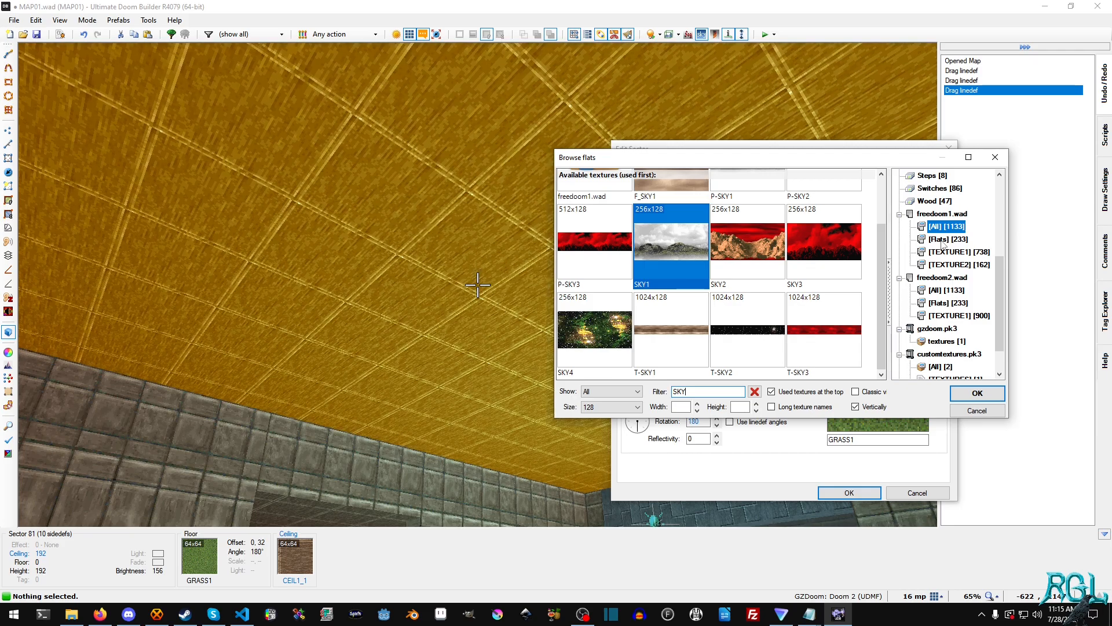
pyautogui.moveTo(827, 193)
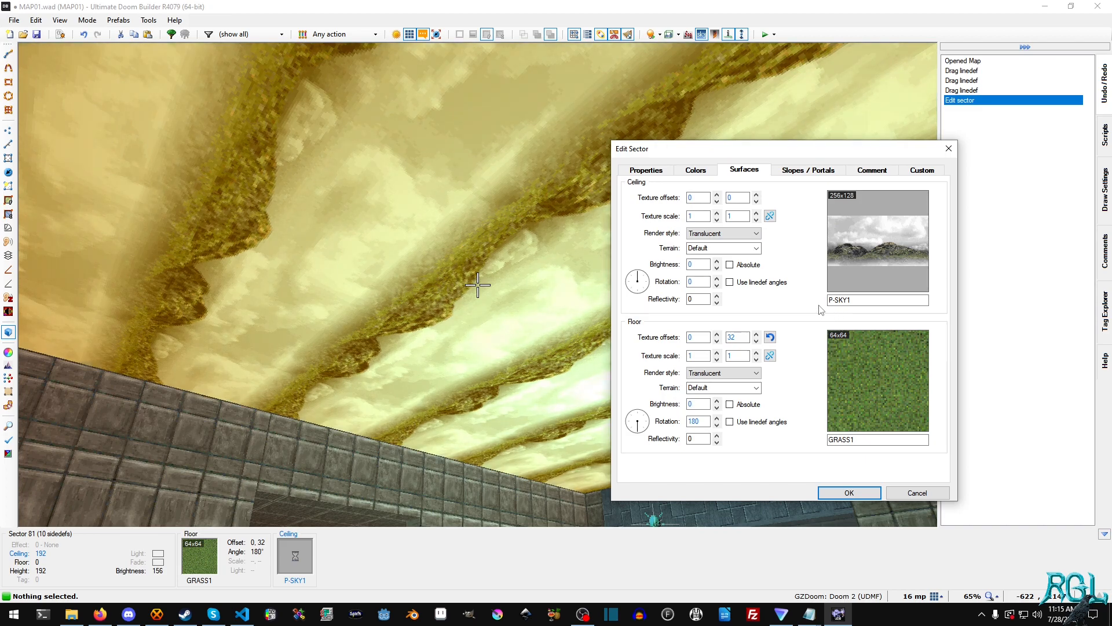
pyautogui.moveTo(461, 272)
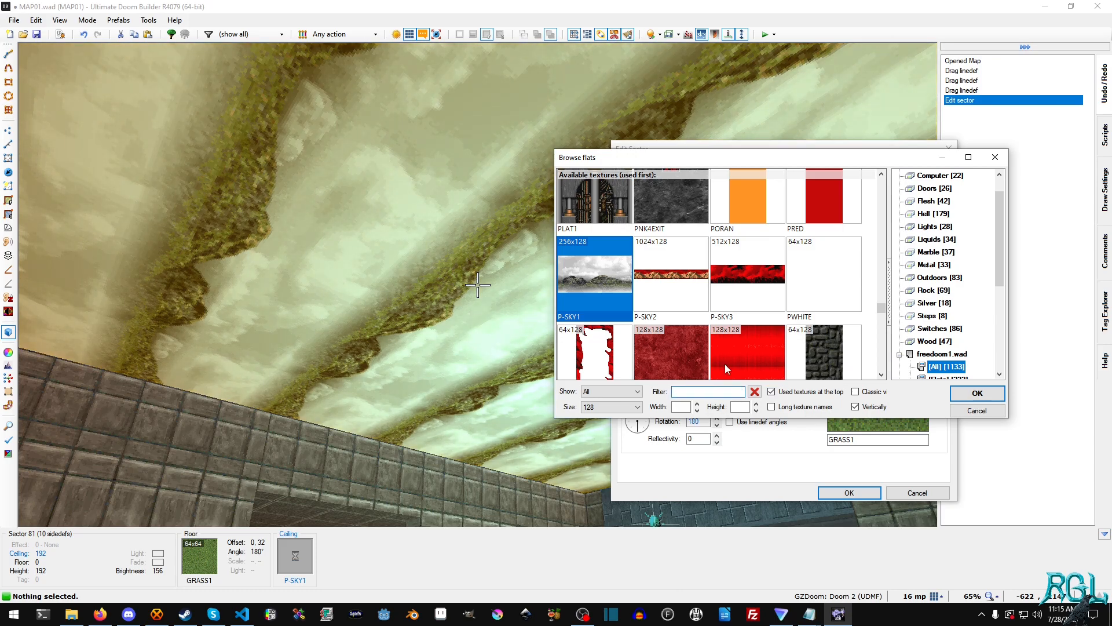
# - Assign F_SKY1 as sector 81's ceiling flat and apply it, giving an open sky
pyautogui.write('SKY')
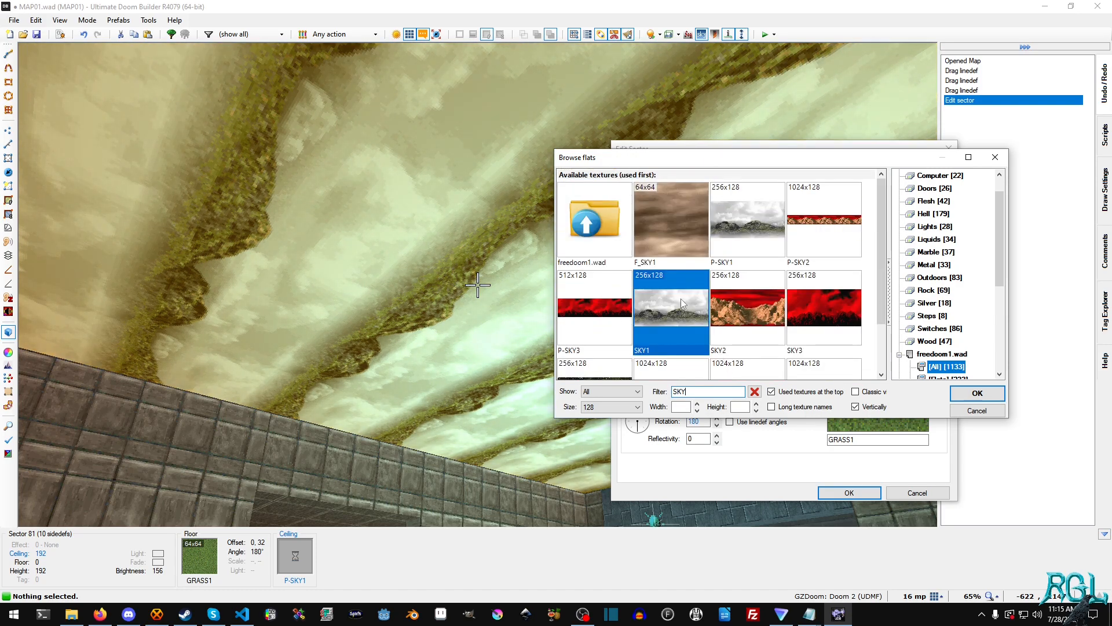
pyautogui.click(978, 393)
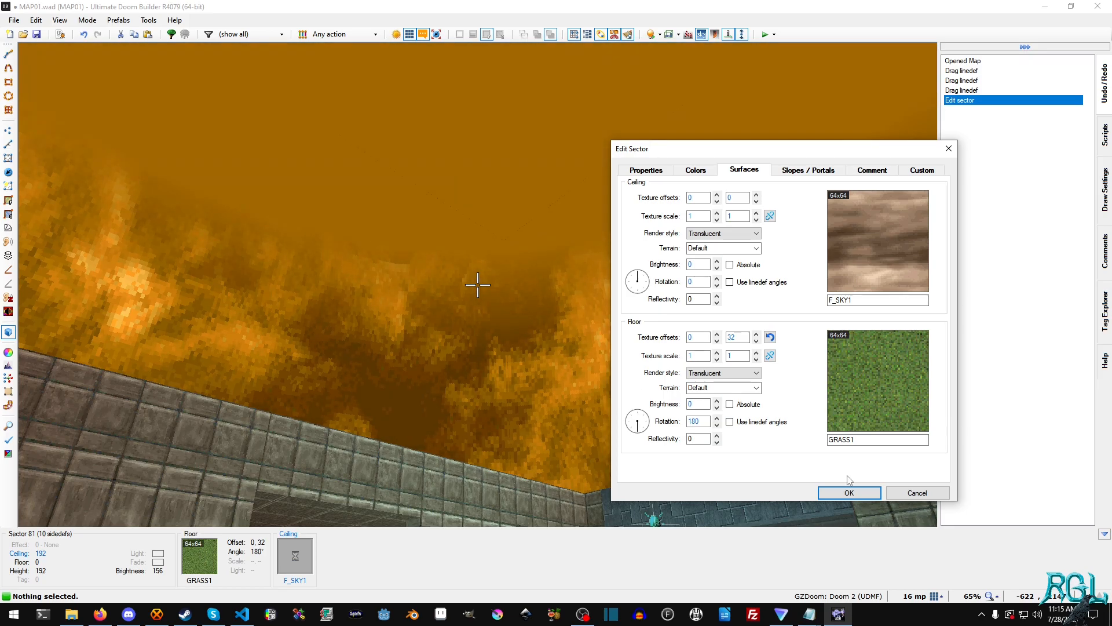
pyautogui.click(849, 492)
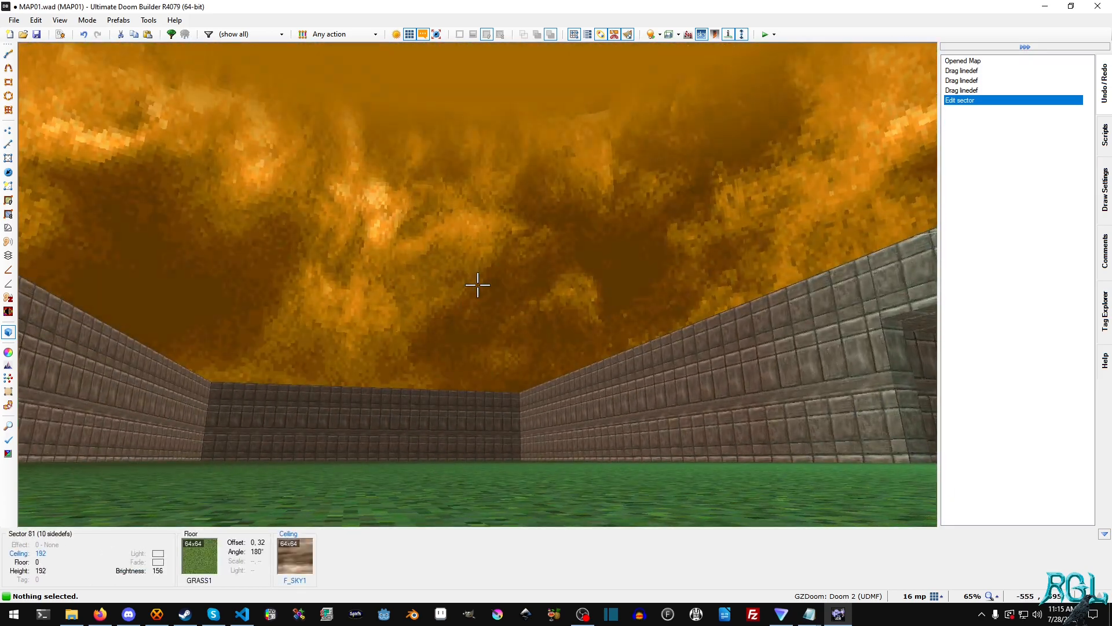
pyautogui.press('h')
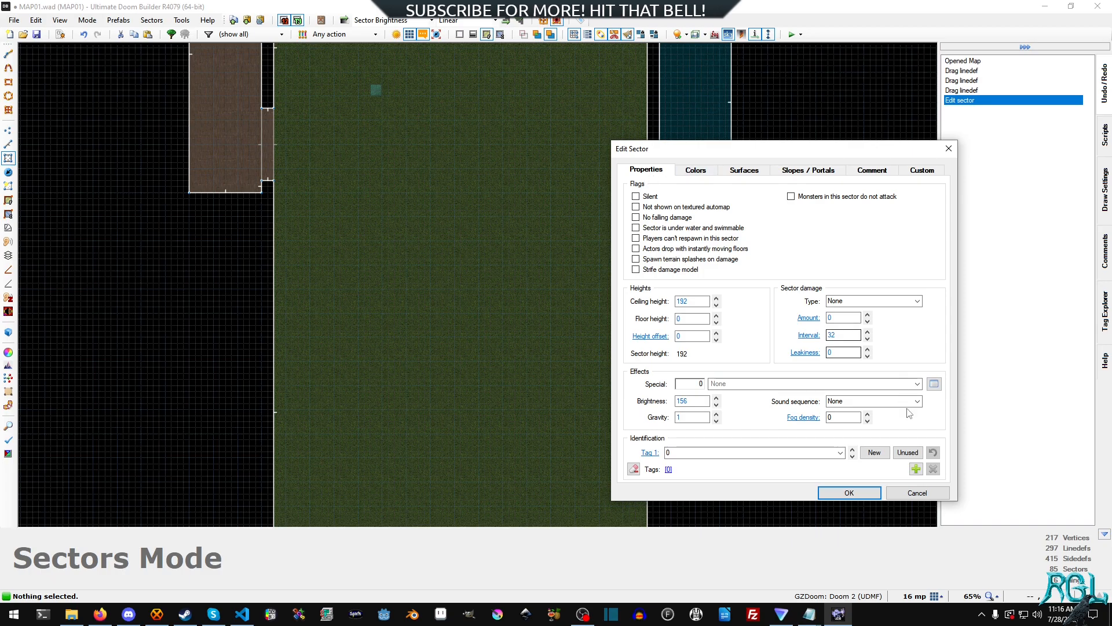
# - Review sector 81's Surfaces showing F_SKY1 ceiling and GRASS1 floor, then close its properties
pyautogui.click(849, 492)
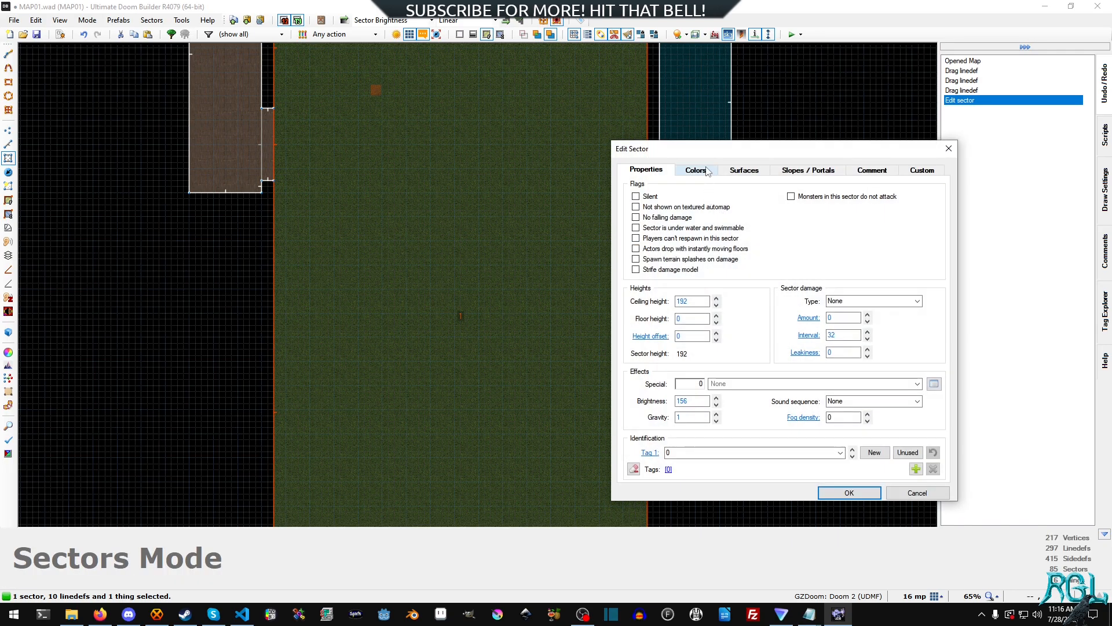
pyautogui.click(744, 169)
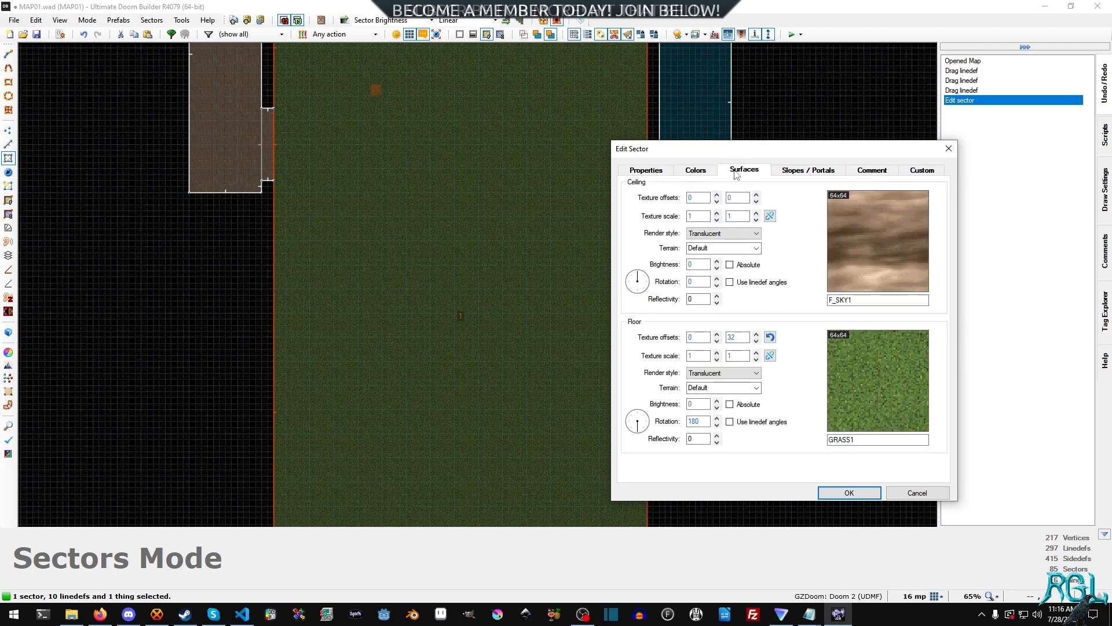
pyautogui.moveTo(771, 239)
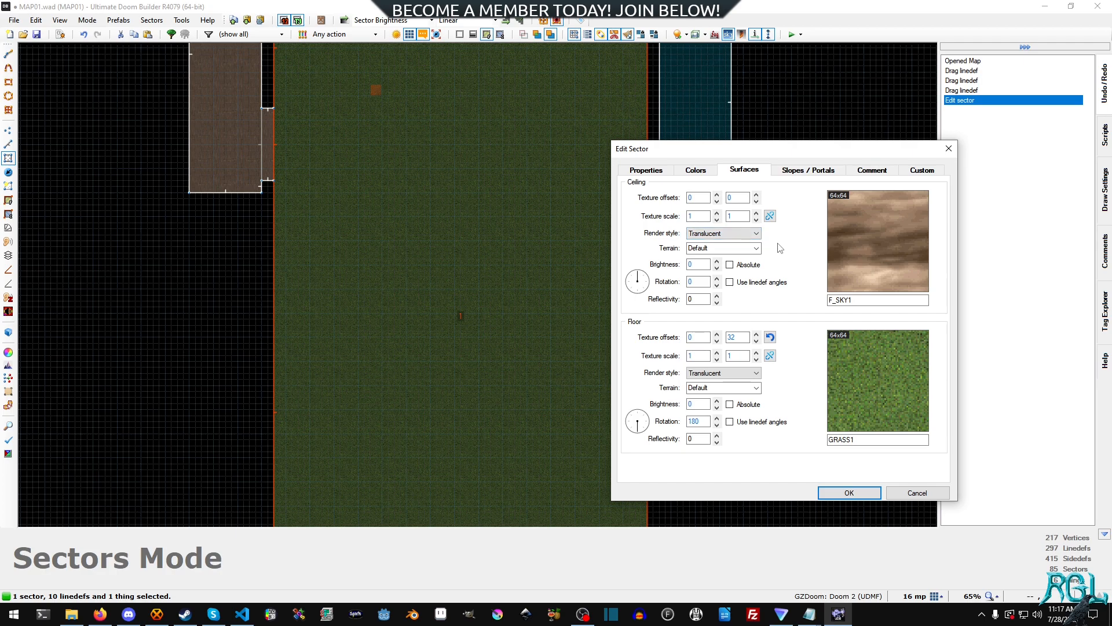
pyautogui.moveTo(778, 235)
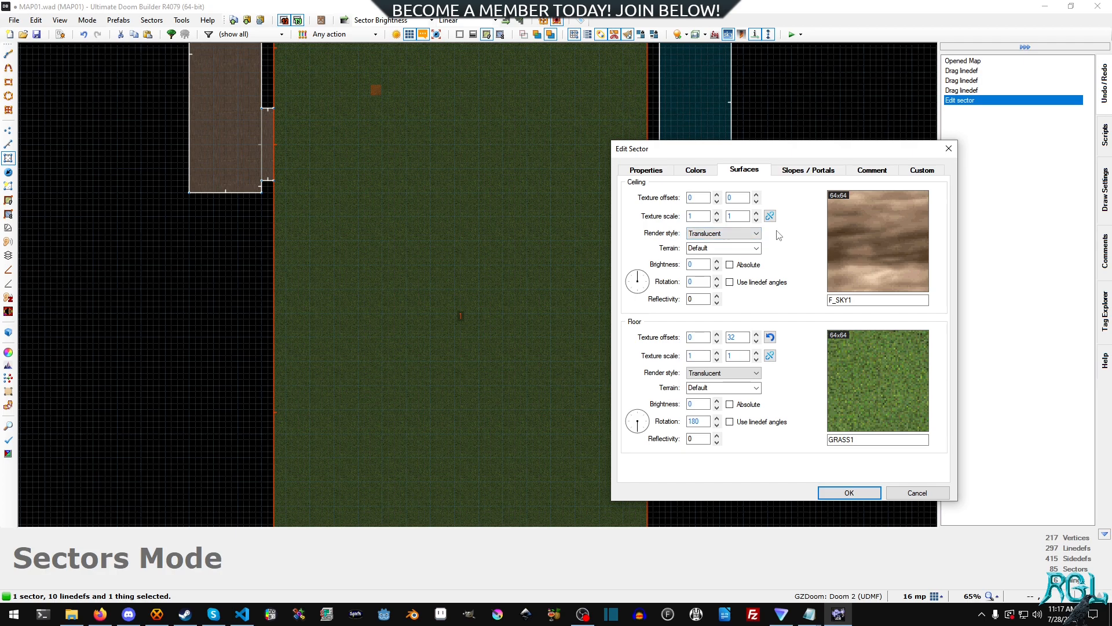
pyautogui.click(849, 492)
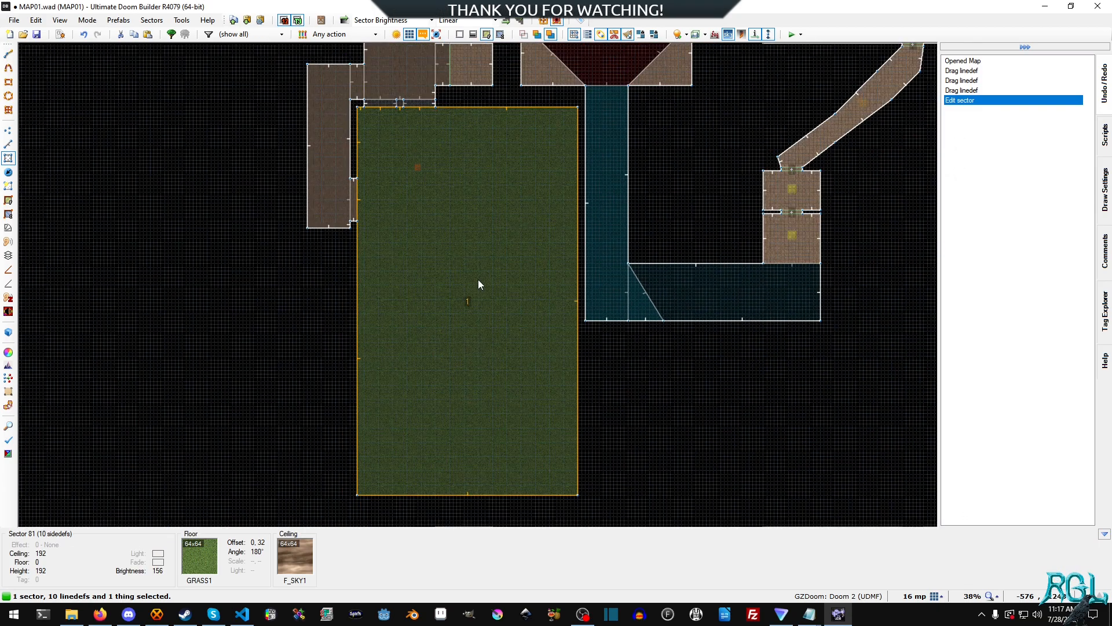